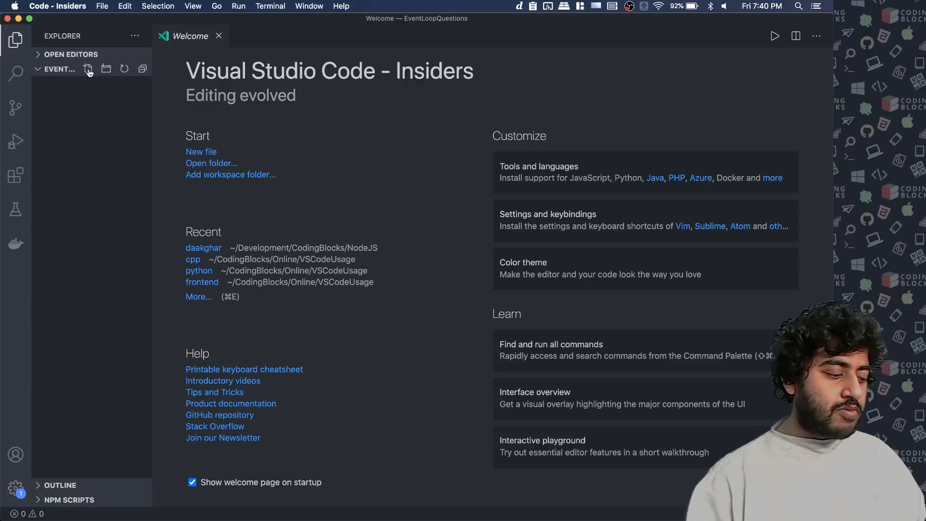
- Create a new file named a.js in the EventLoopQuestions folder
click(87, 69)
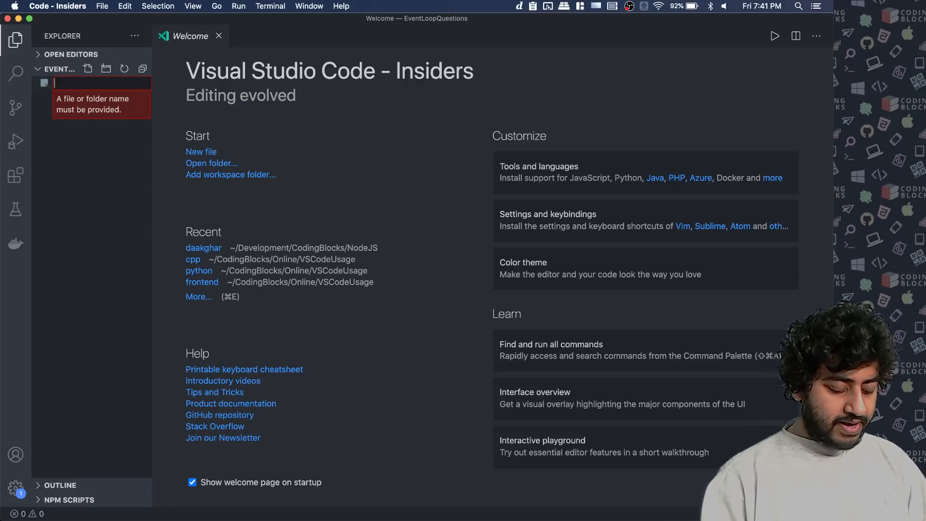
text(a.js)
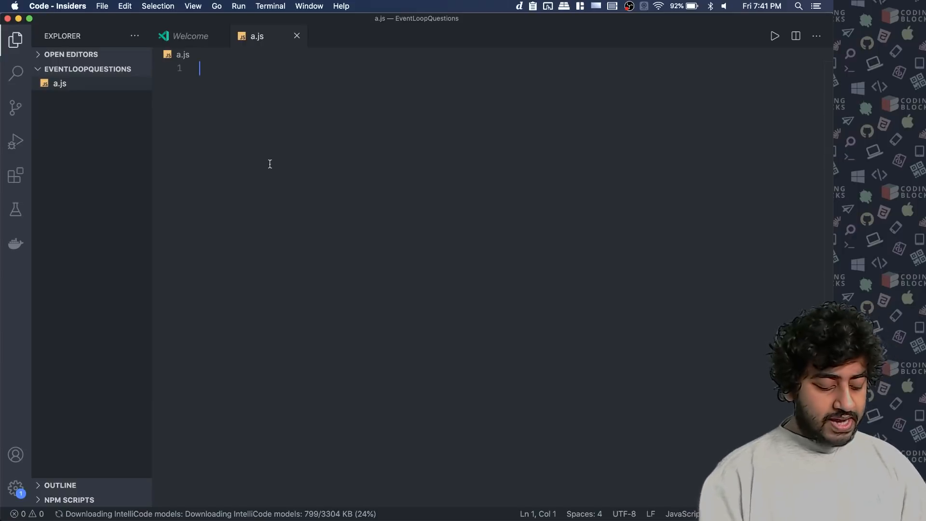
- Write let a = true, a 2000 ms timeout setting a false, and a 200 ms 'hello' interval
text(let a = true)
text(setTimeout(()
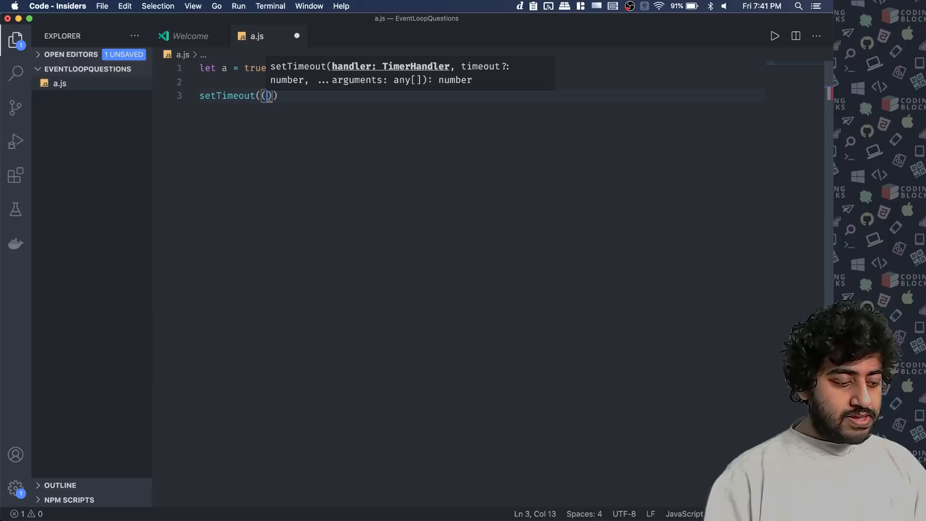
text(() => {)
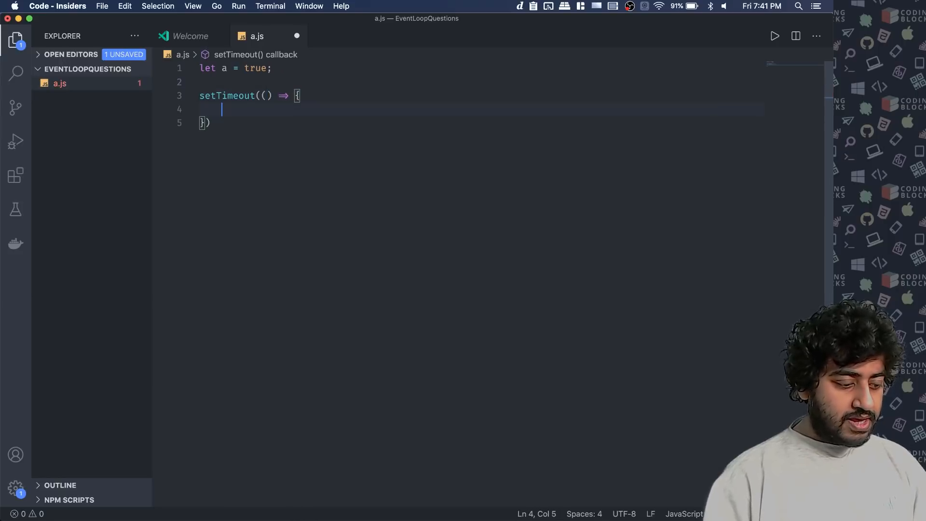
text(a = false;)
click(482, 122)
text(, 2000)
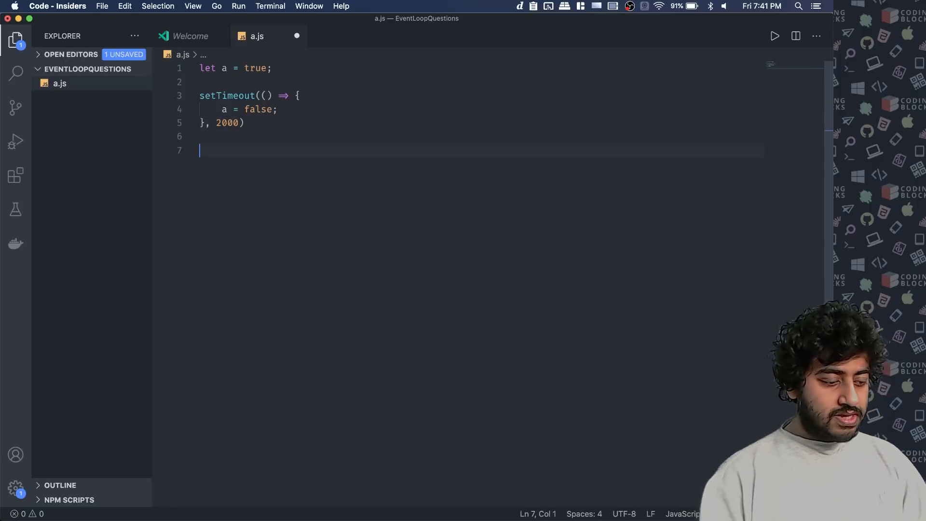
text(setT)
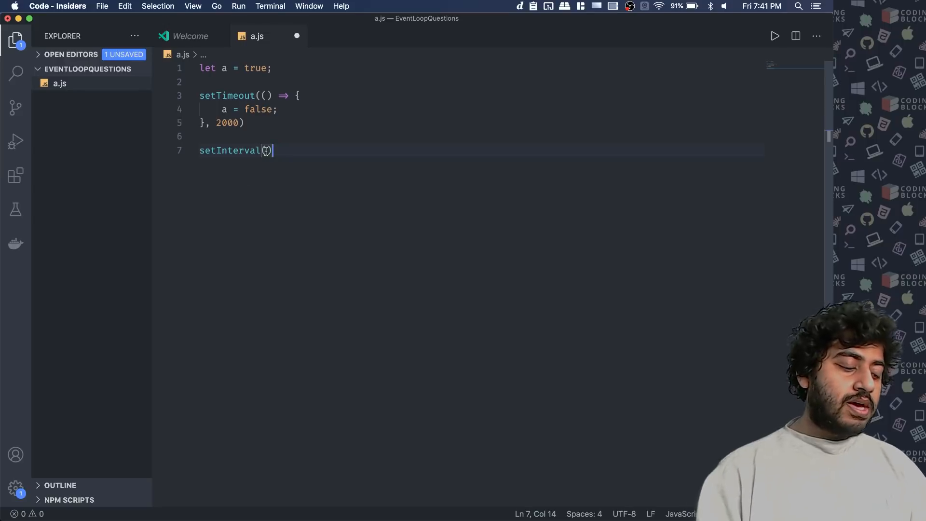
text(()
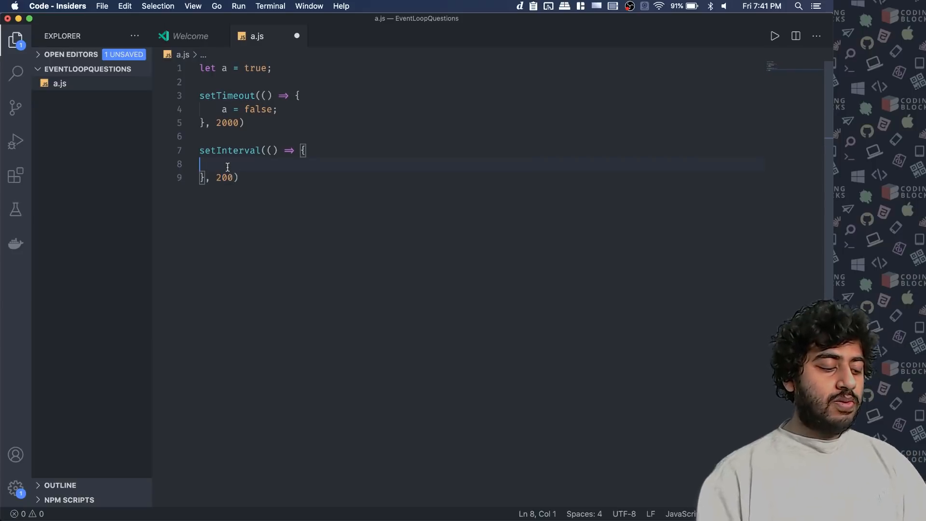
text(console.log('hello)
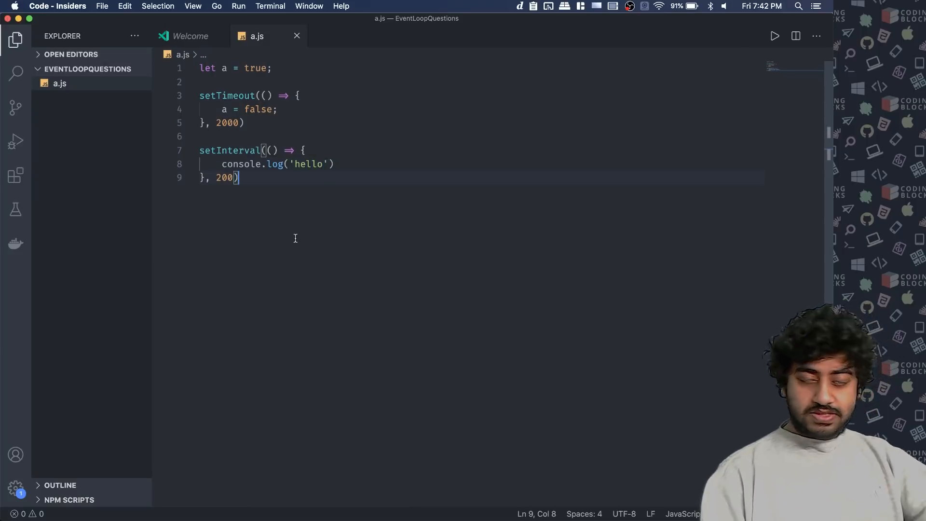
mouse_move(784, 55)
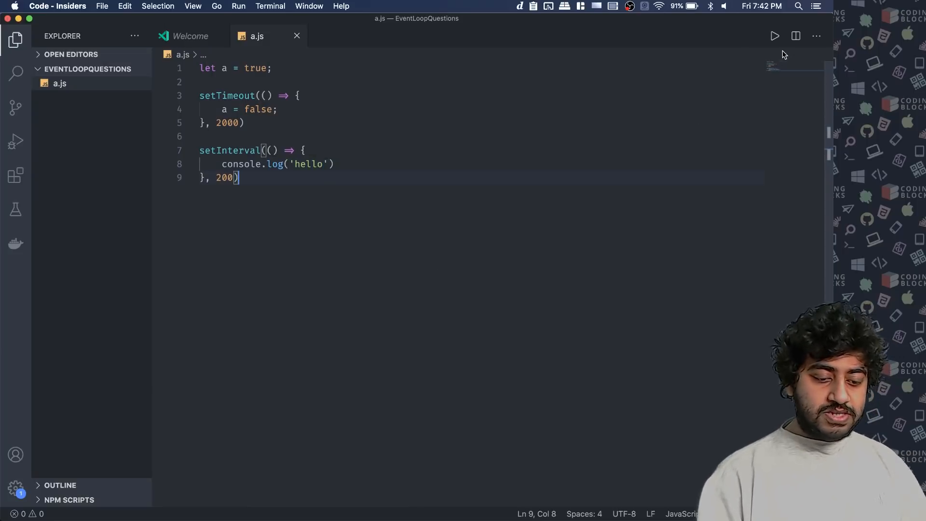
- Run a.js with Run Code and stop it after repeated 'hello' output
click(774, 37)
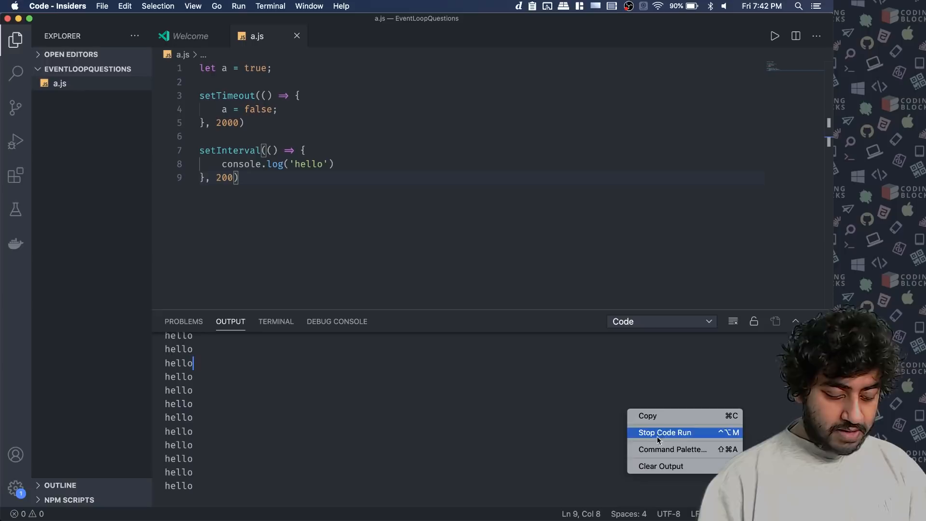
click(664, 432)
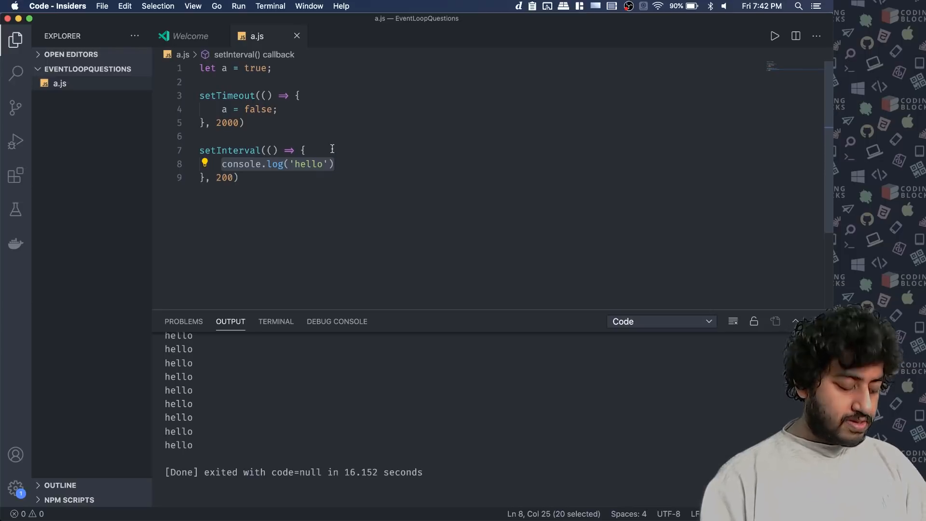
- Wrap the 'hello' log in if (a) inside setInterval and rerun the script
text(if)
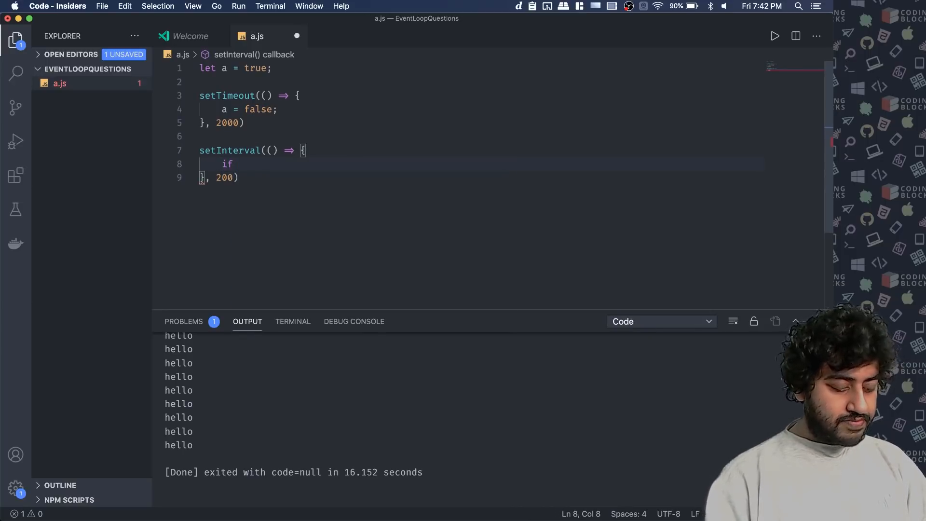
text(())
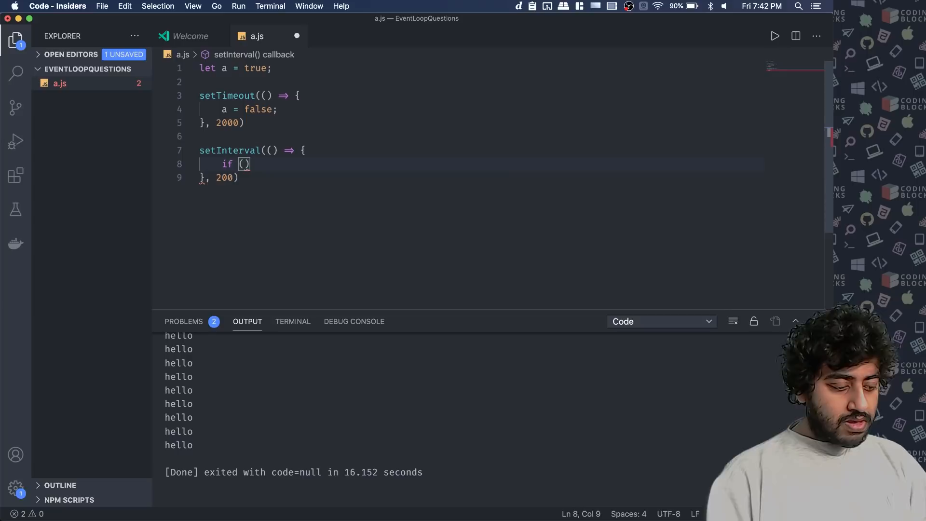
text(a)
text(console.log('hello'))
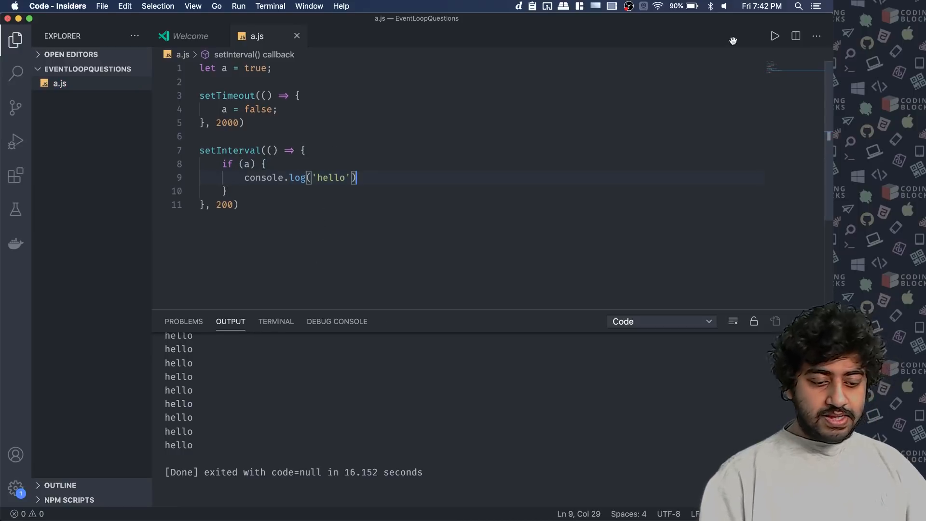
click(774, 37)
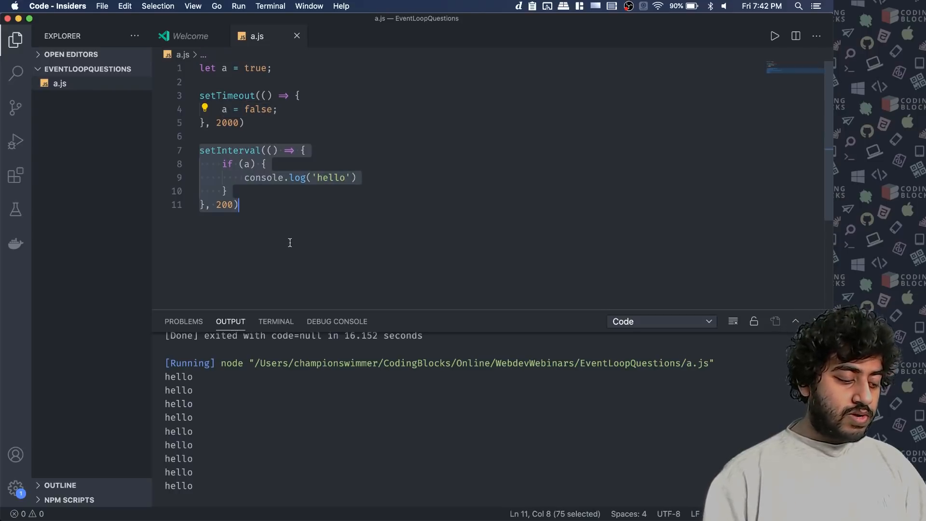
- Type while(a) { console.log('') } in place of the interval block
text(while())
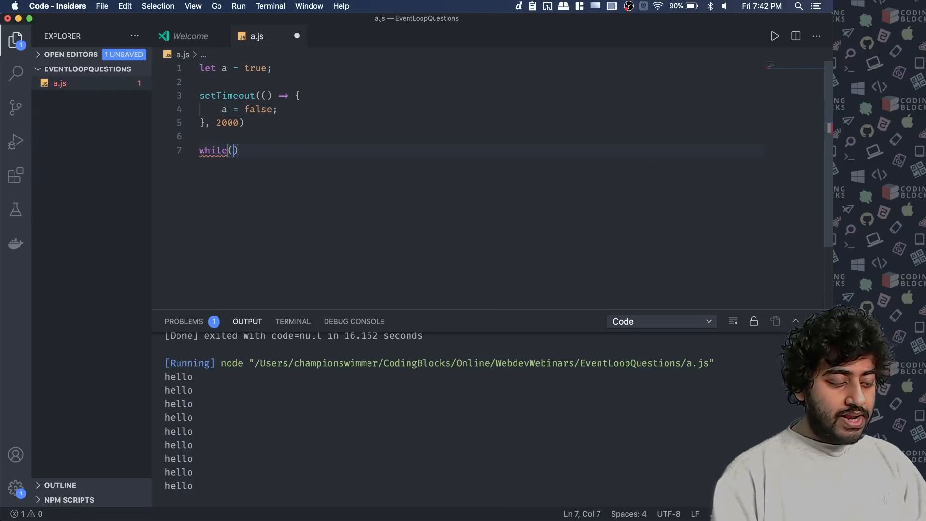
text(a) {)
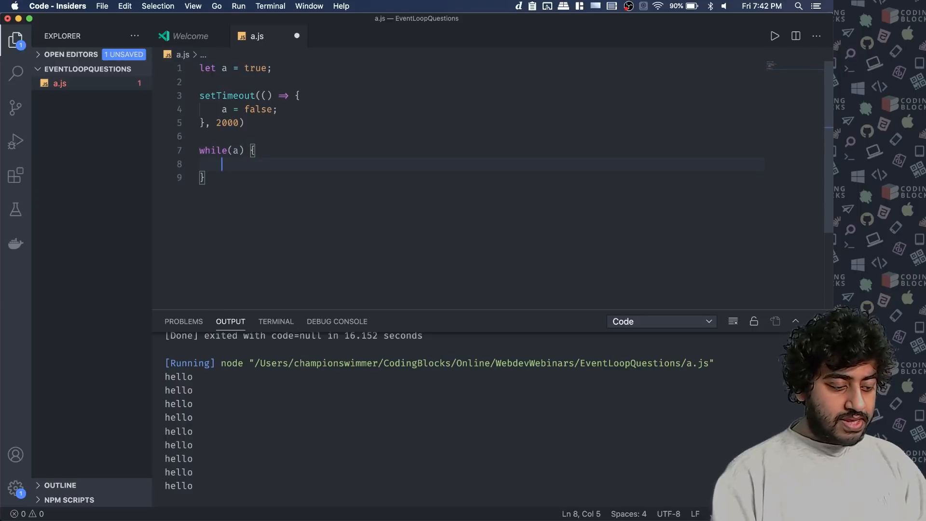
text(console.lo)
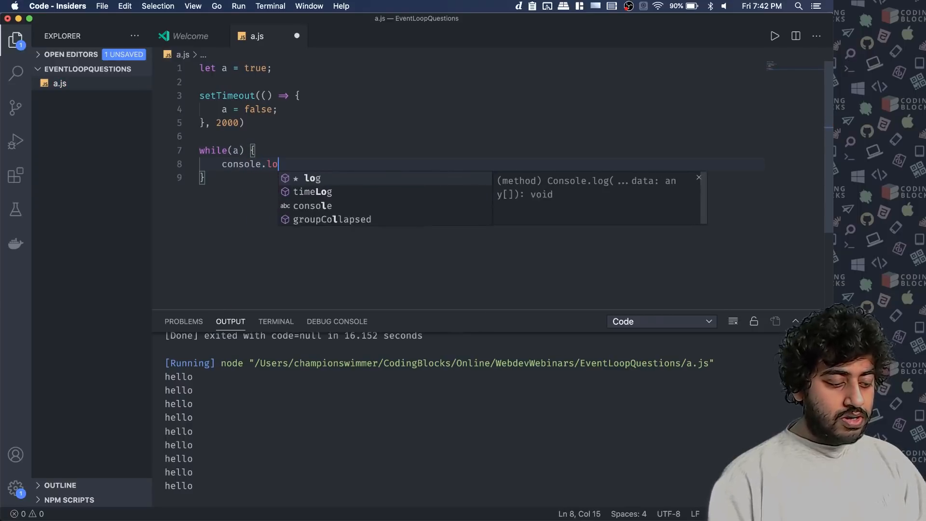
text(g(''))
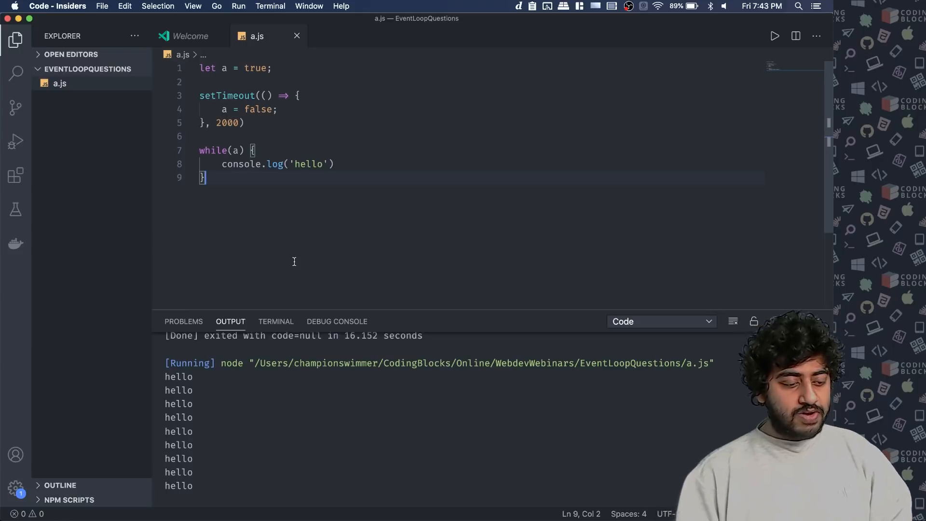
mouse_move(297, 307)
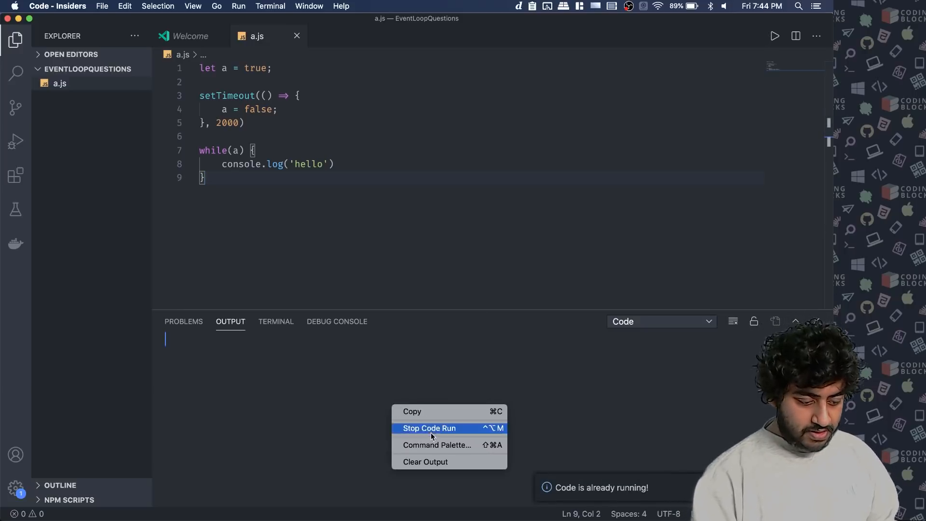
- Stop the endless 'hello' while-loop run and switch to the integrated terminal
click(428, 428)
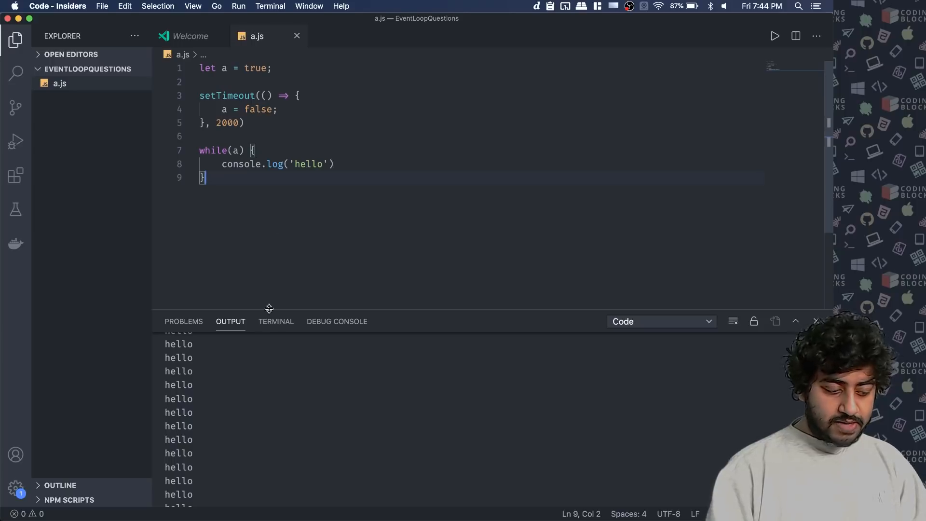
click(275, 321)
text(node)
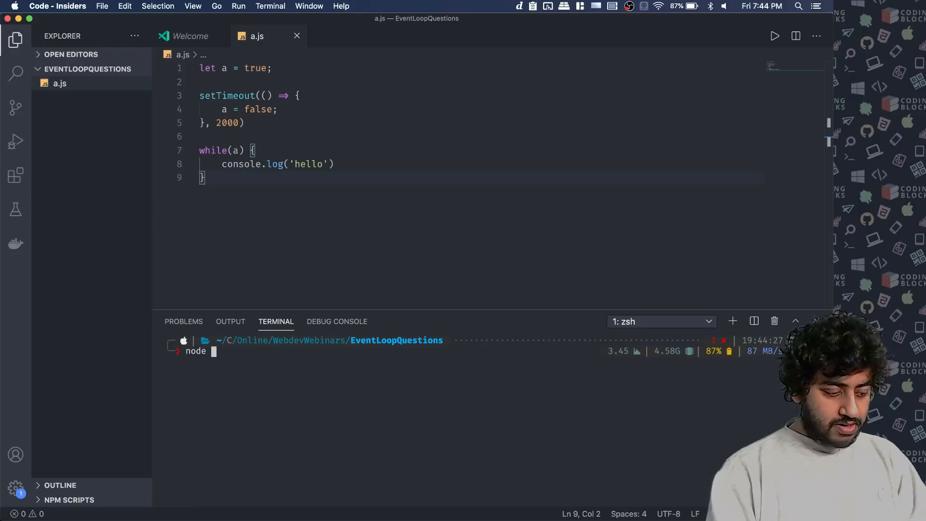
- Enter node a.js at the zsh prompt
text(a.js)
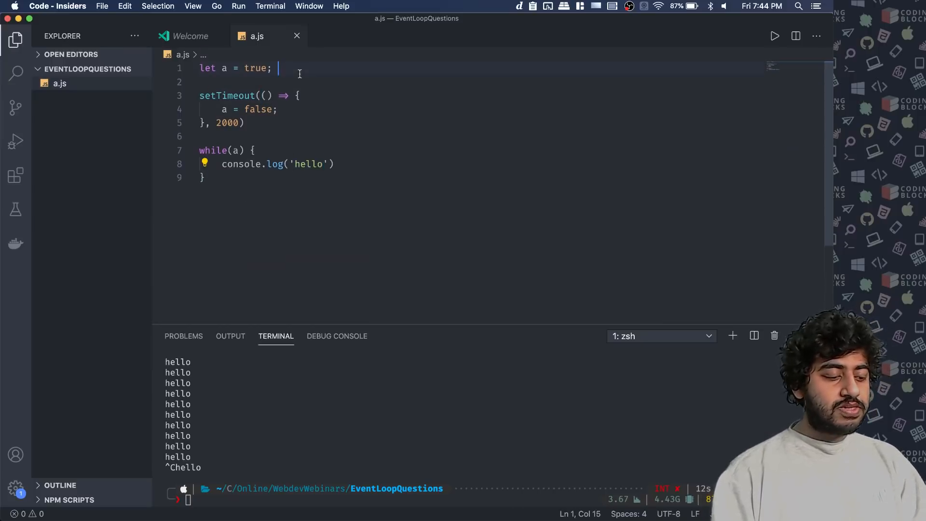
- Declare let c = 0 and select the logged 'hello' string to replace with c++
text(let c =)
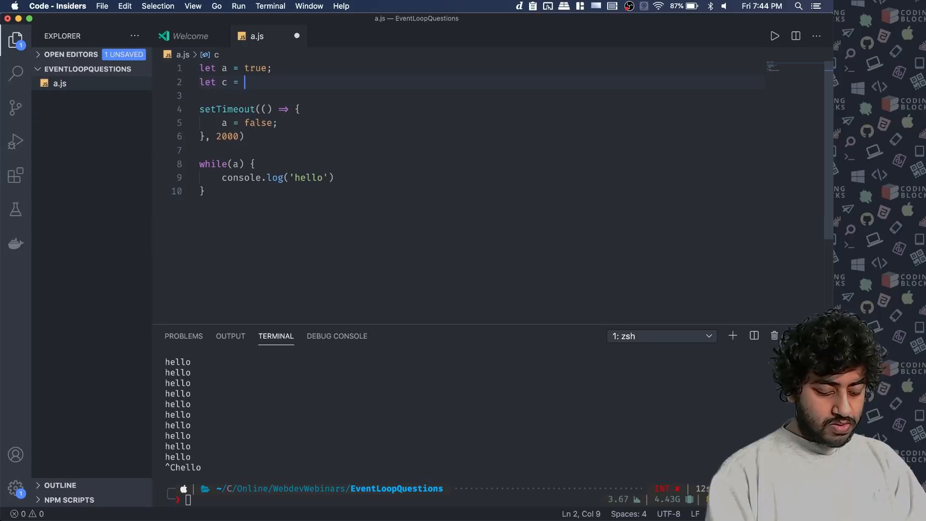
double_click(308, 177)
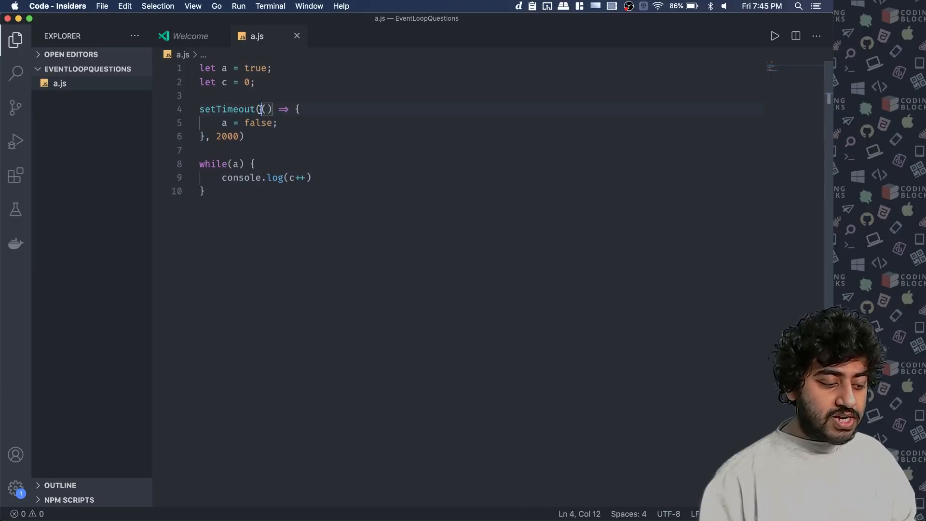
drag(266, 108, 205, 137)
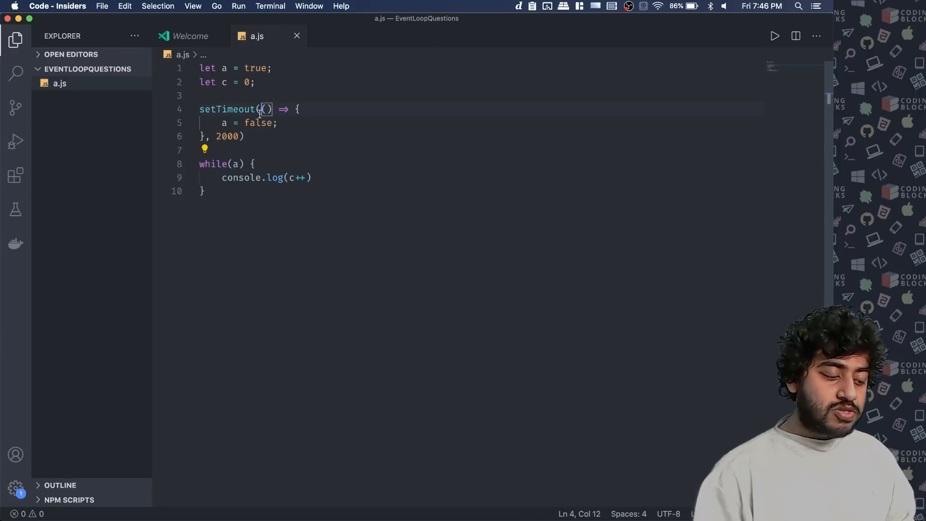
double_click(226, 137)
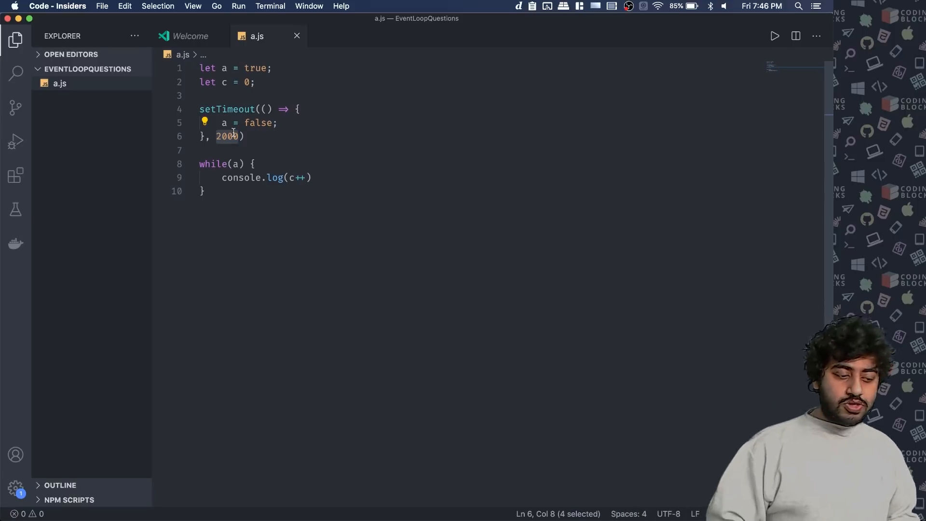
click(203, 191)
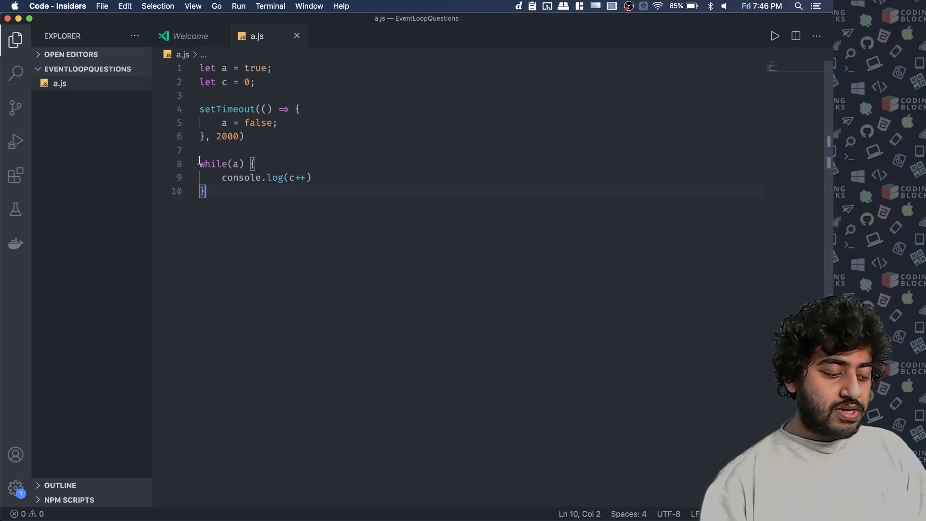
text(setInterval(() =>)
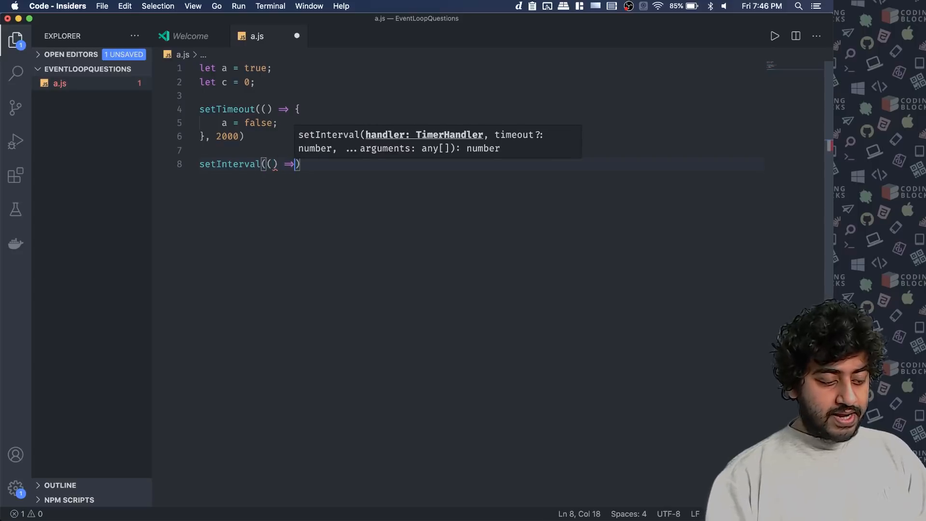
- Replace the while loop with a 200 ms interval logging c++ when a is true
text({)
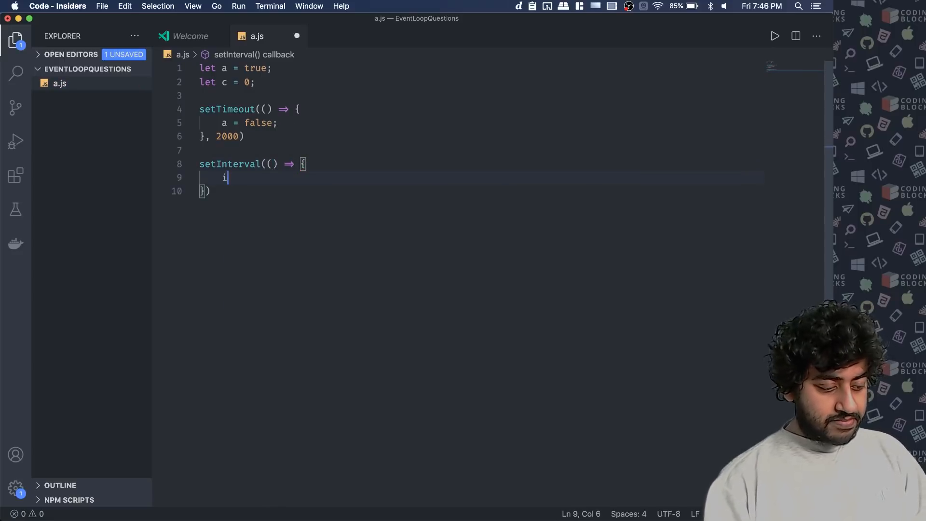
text(f (a))
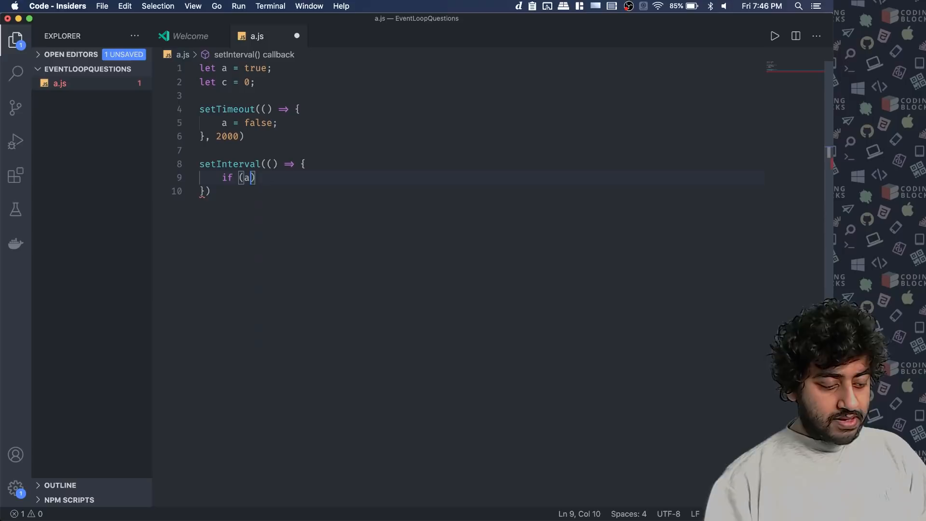
text(console)
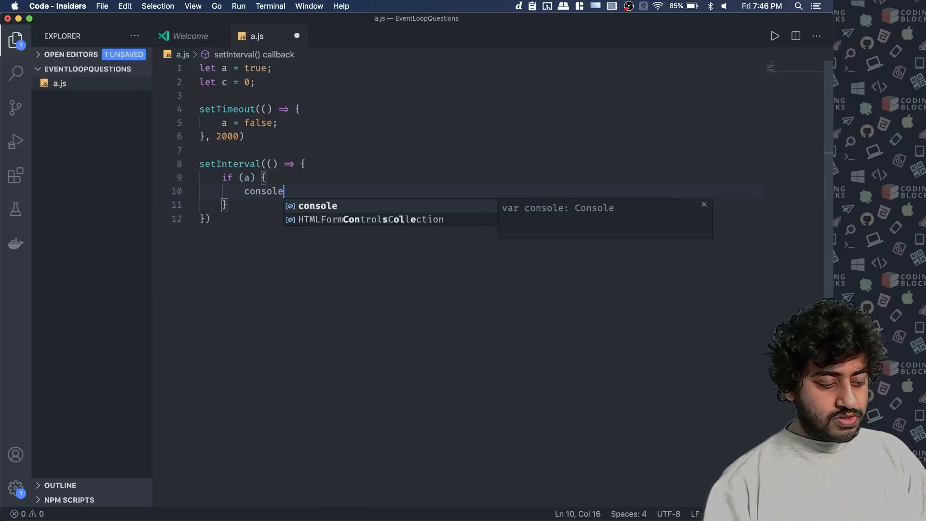
text(.log()
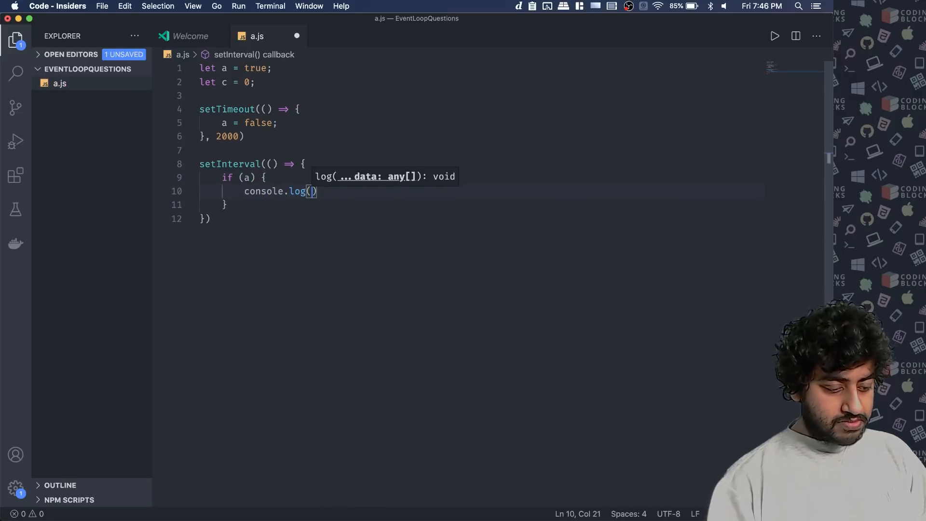
text(c++)
click(481, 218)
text(, 200)
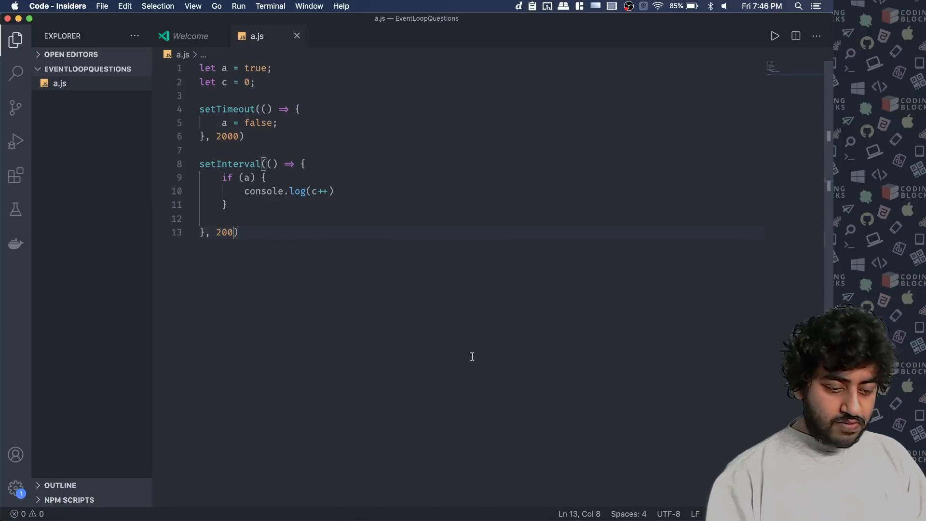
mouse_move(503, 299)
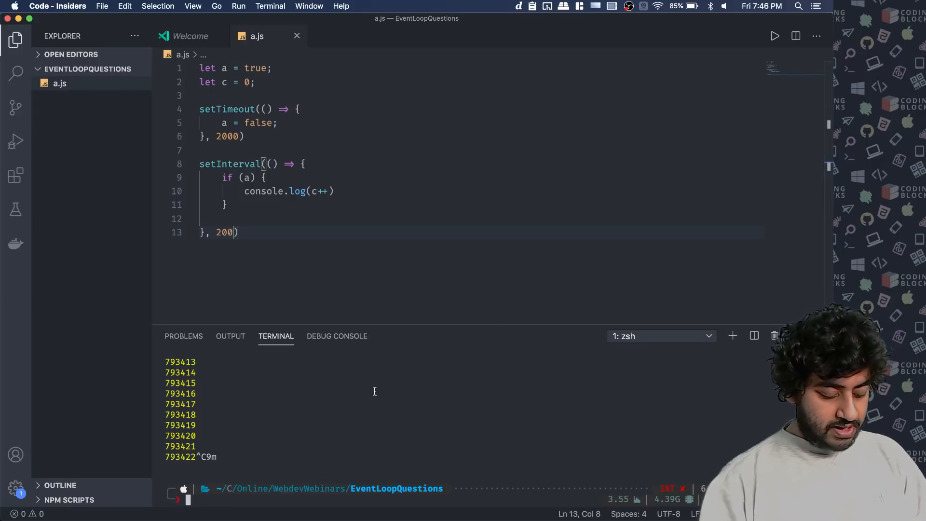
- Run node a.js in the terminal, see 0 through 8, then interrupt with Ctrl+C
text(node a.js)
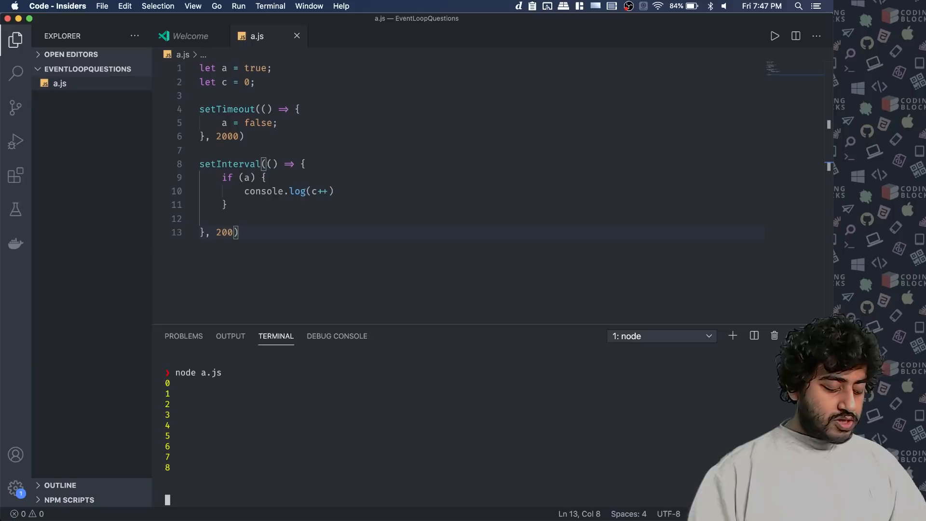
key(ctrl+c)
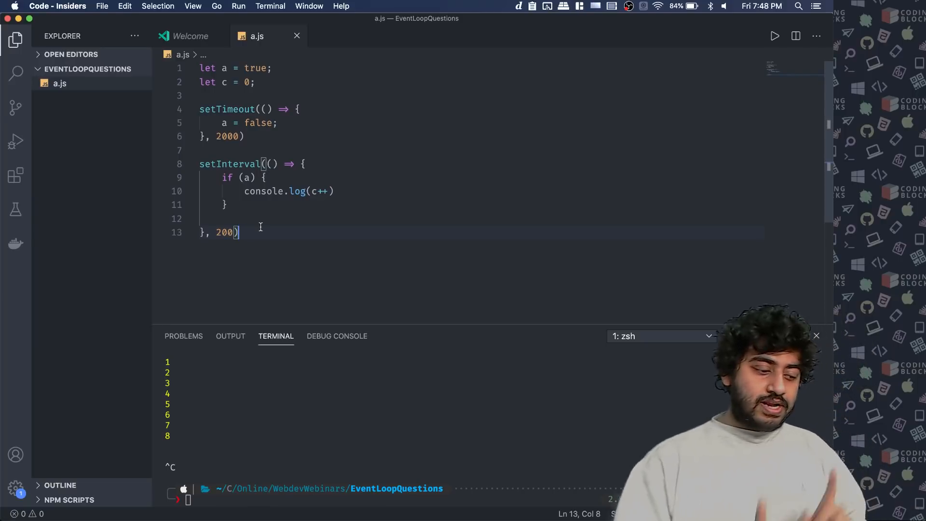
- Assign setInterval to 'let id', call clearInterval(id) in the timeout, and log c++ unconditionally
double_click(255, 67)
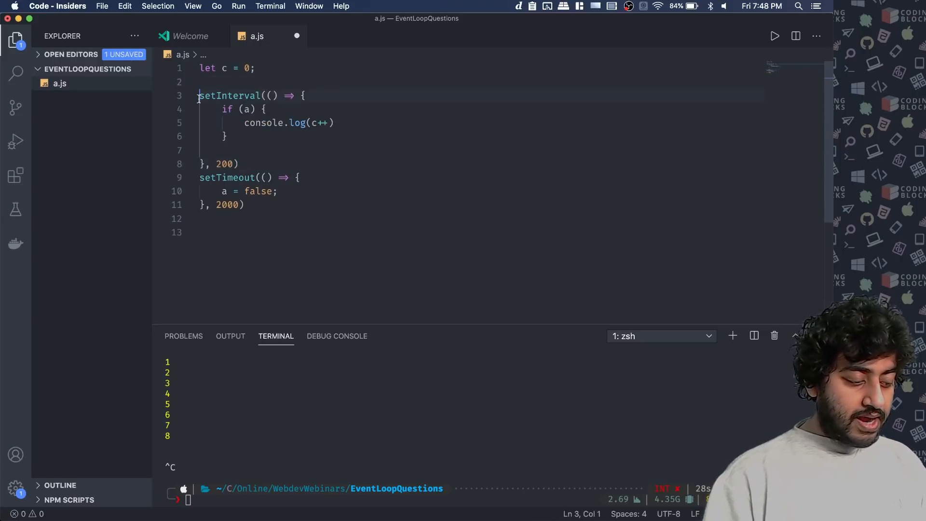
text(let id =)
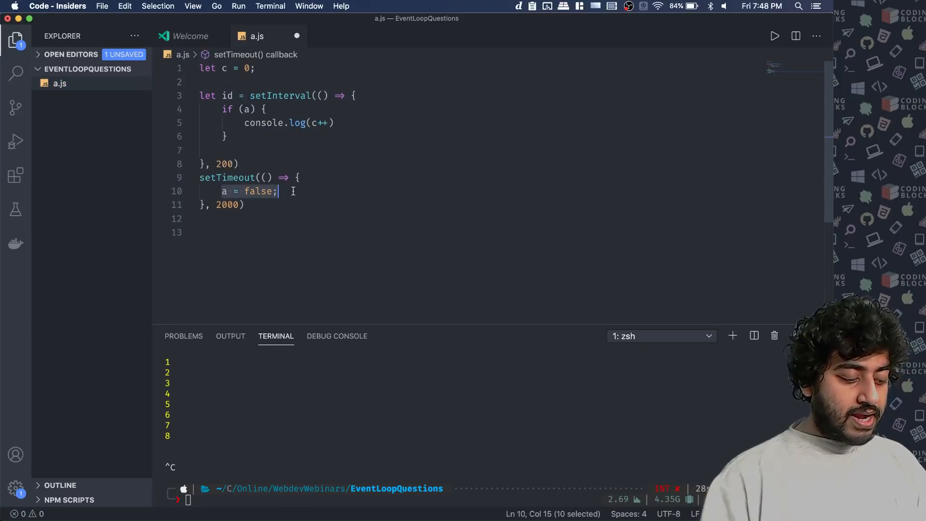
text(clearInterval())
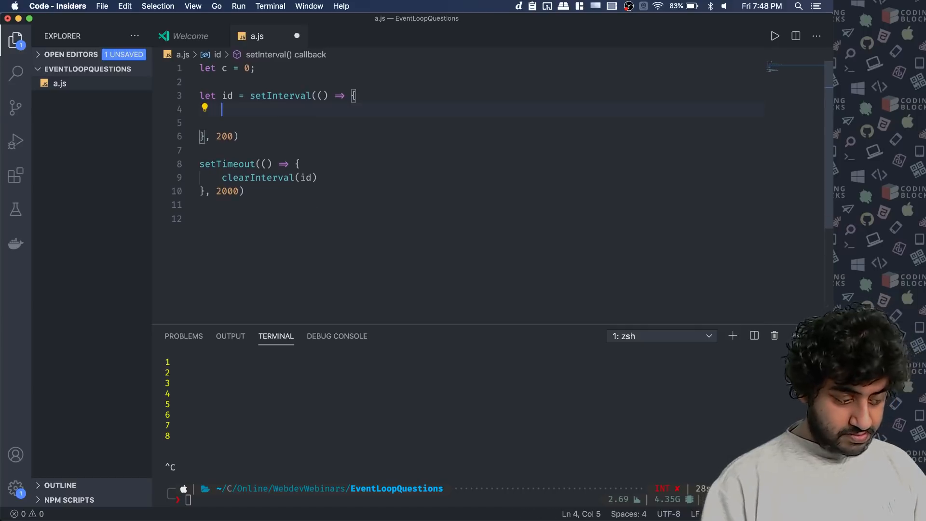
text(console.log(c++))
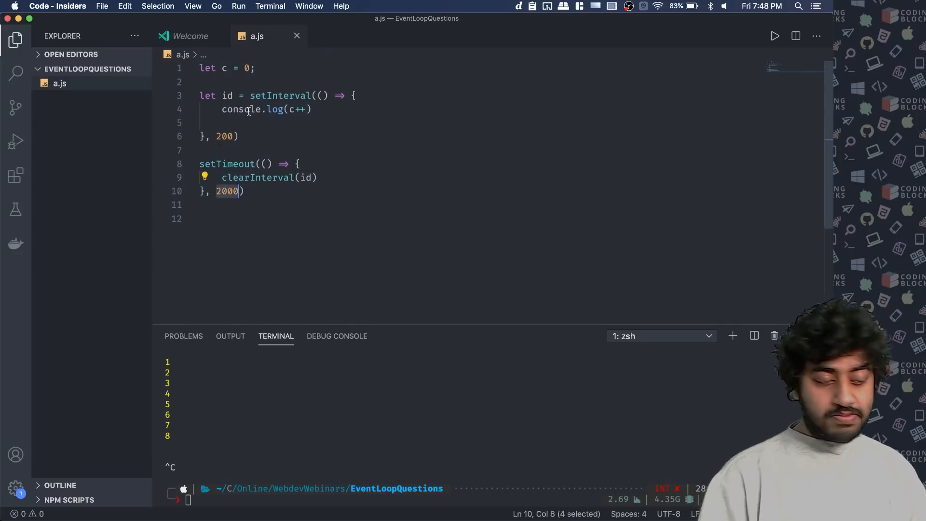
click(239, 137)
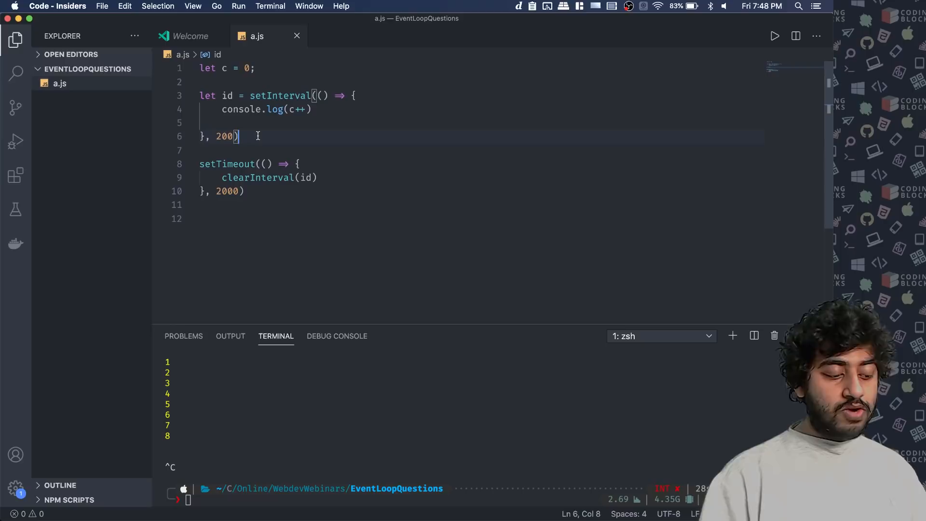
click(245, 191)
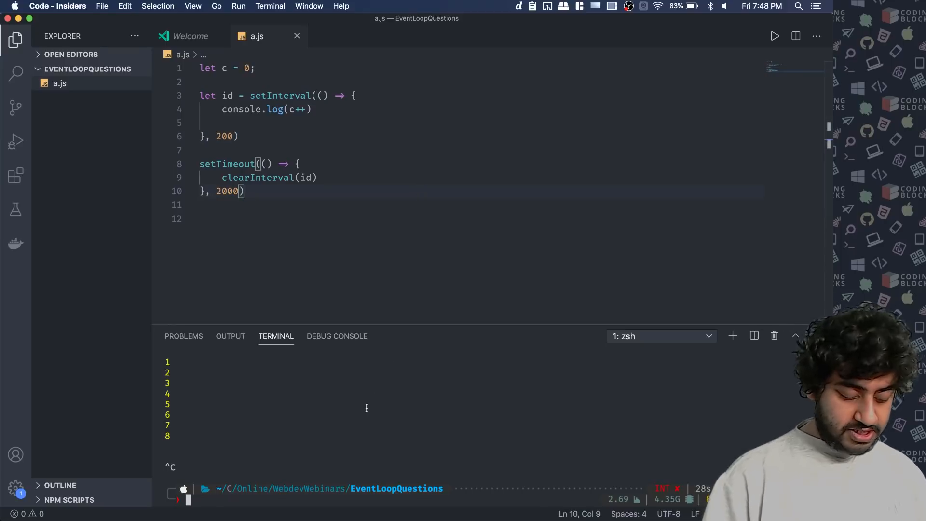
- Run 'node a.js' in the terminal and watch it print 0 through 8 and exit
text(node a.js)
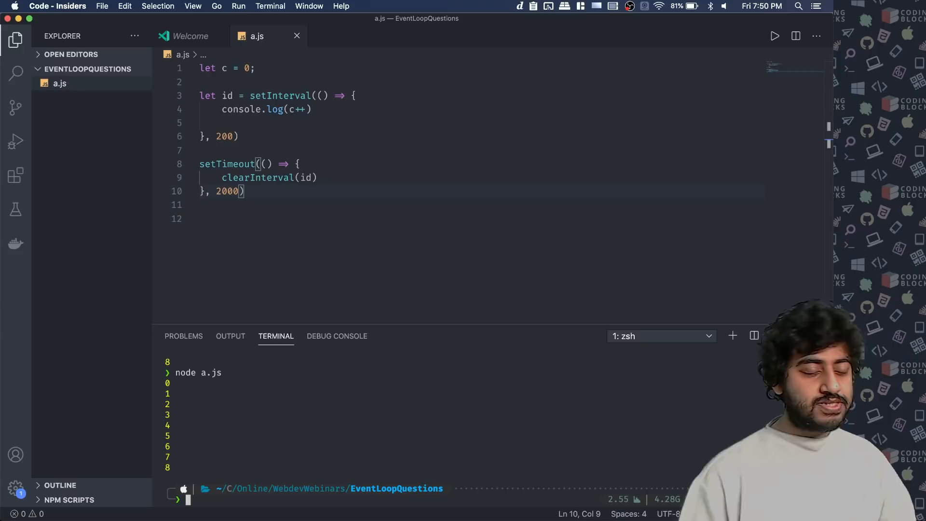
click(630, 6)
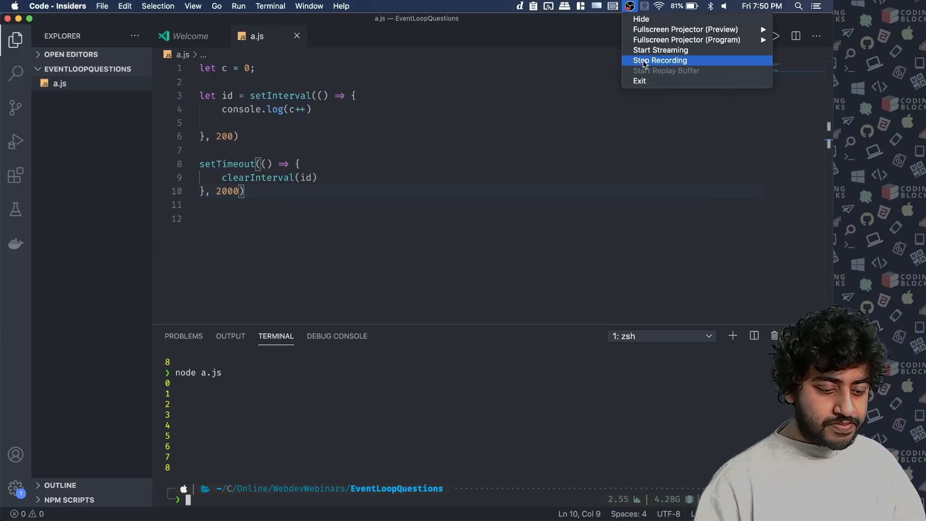